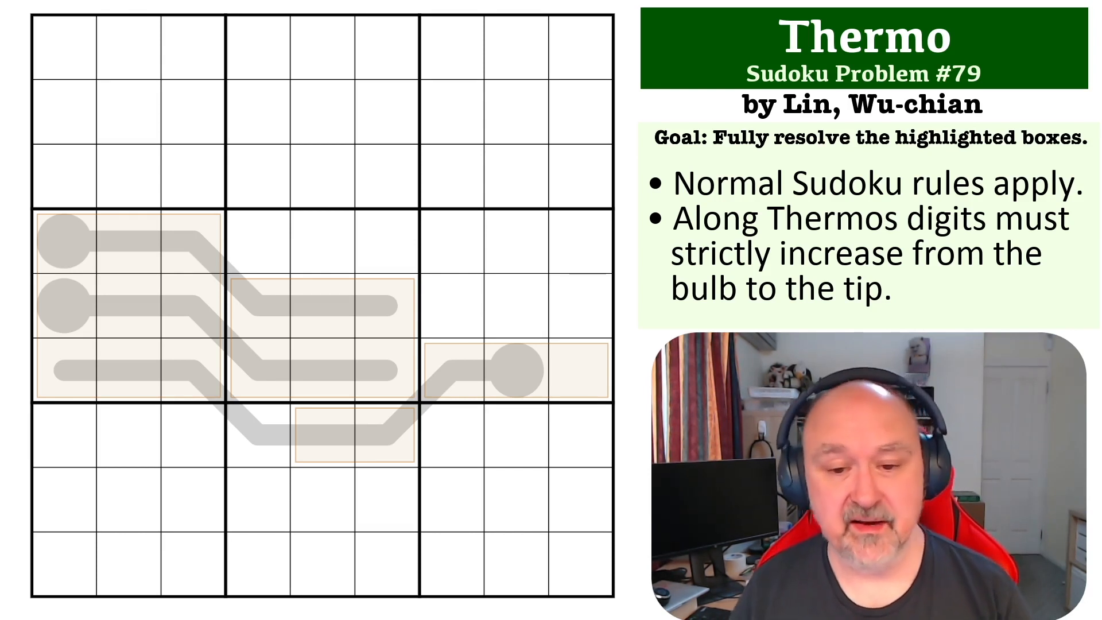
mouse_move(478, 212)
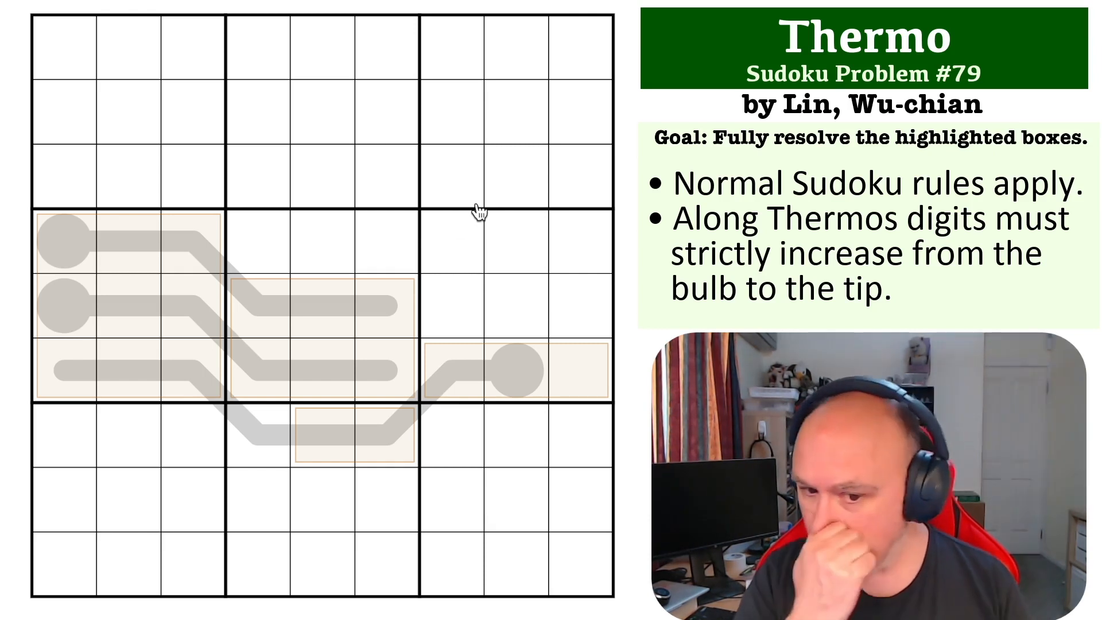
mouse_move(64, 253)
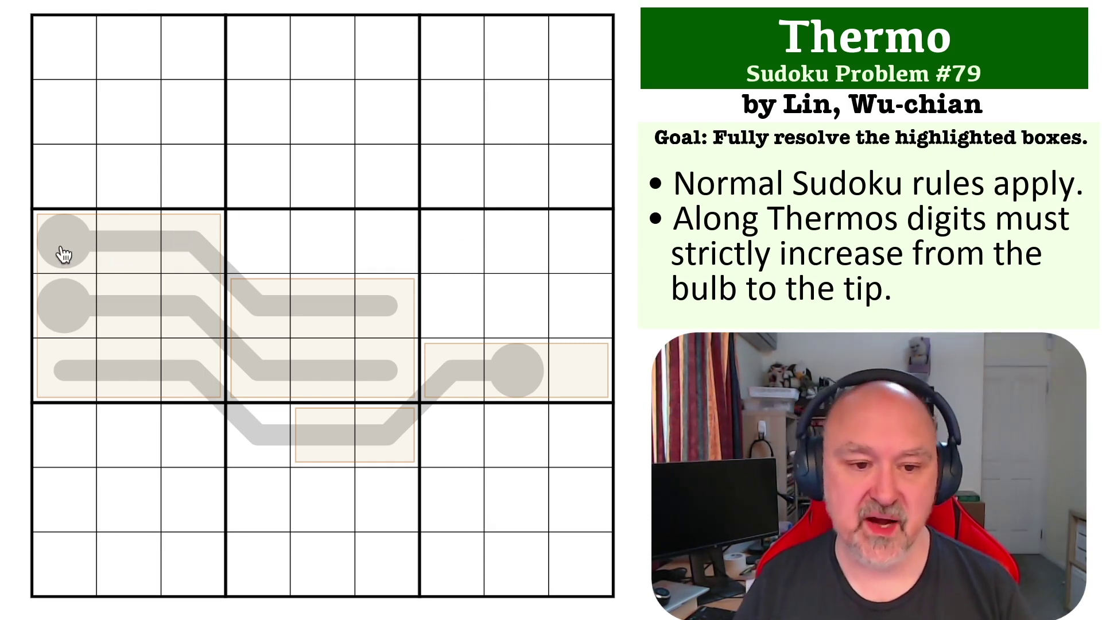
- Shade box 4's top row green, then colour-mark the middle row of box 5
left_click(127, 242)
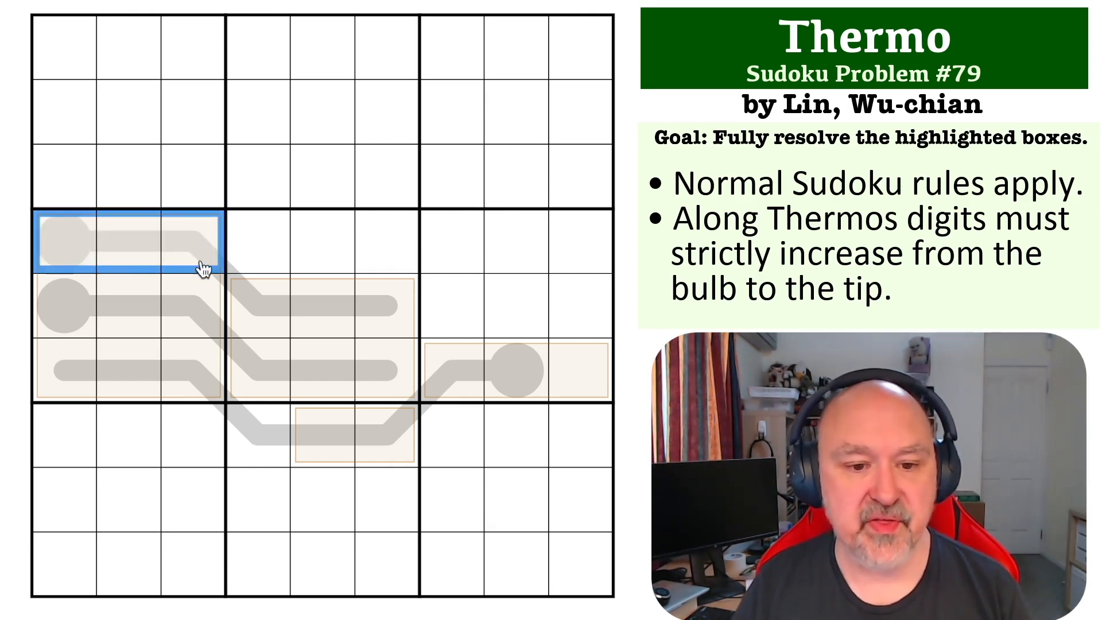
left_click(130, 242)
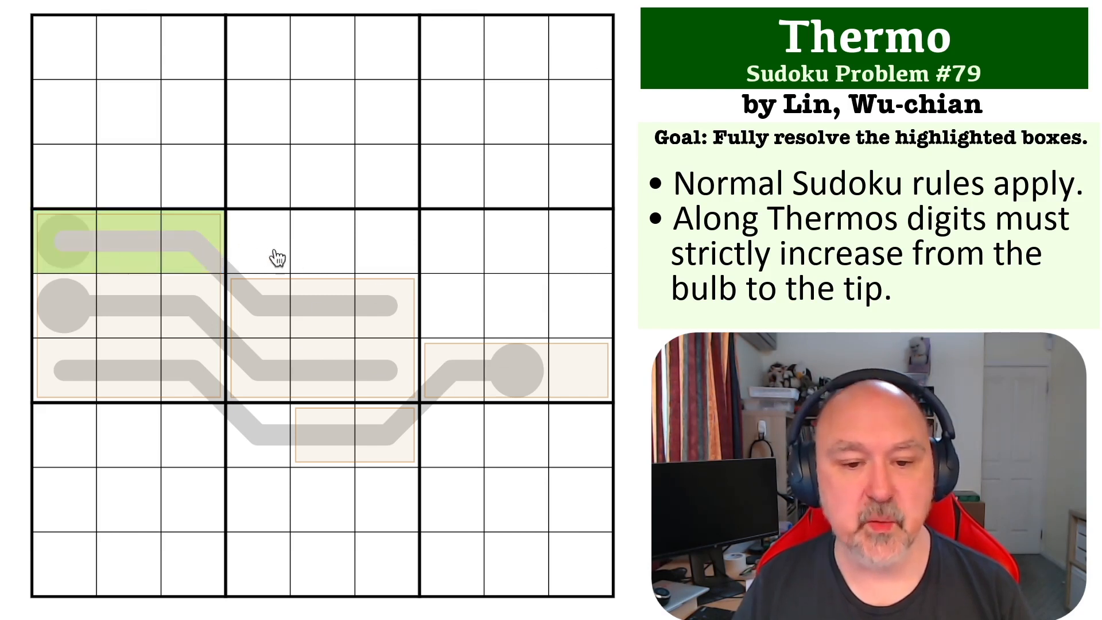
mouse_move(341, 424)
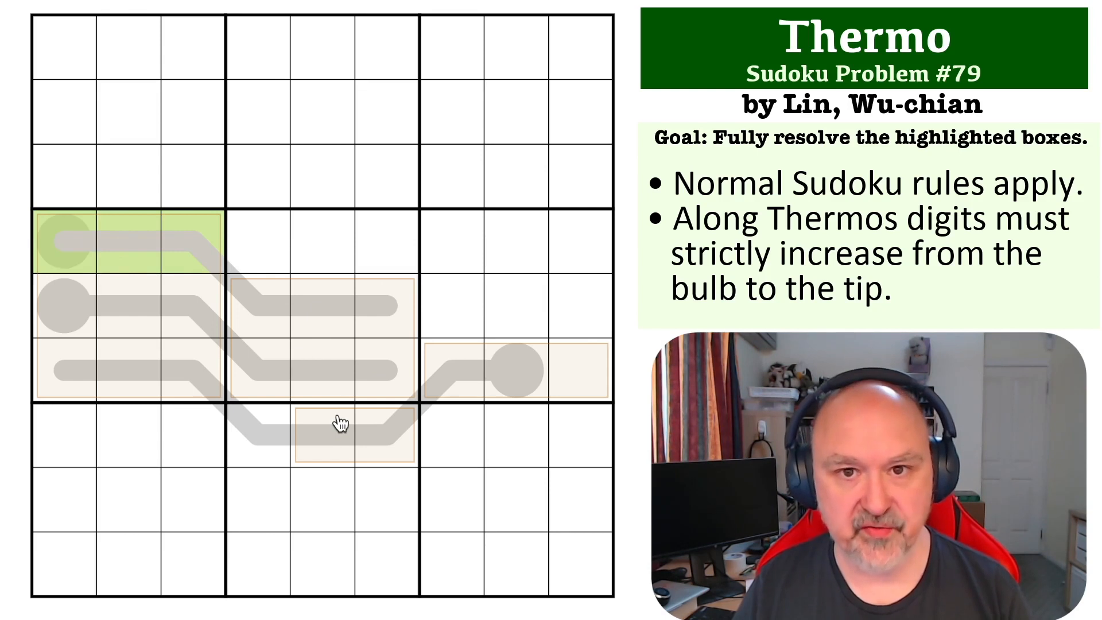
left_click(322, 241)
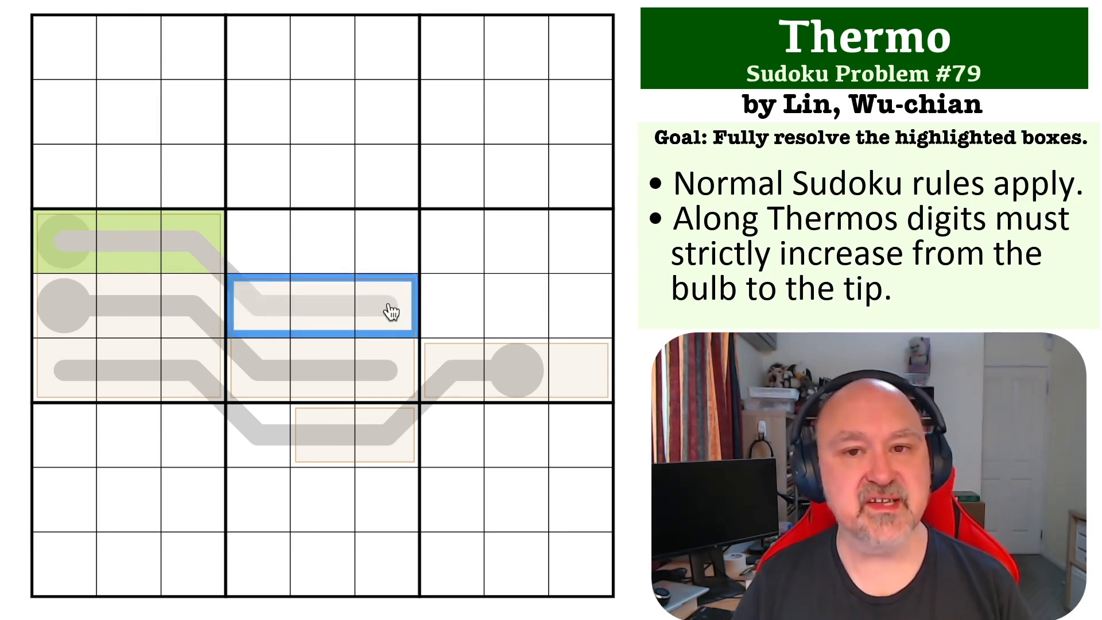
mouse_move(280, 291)
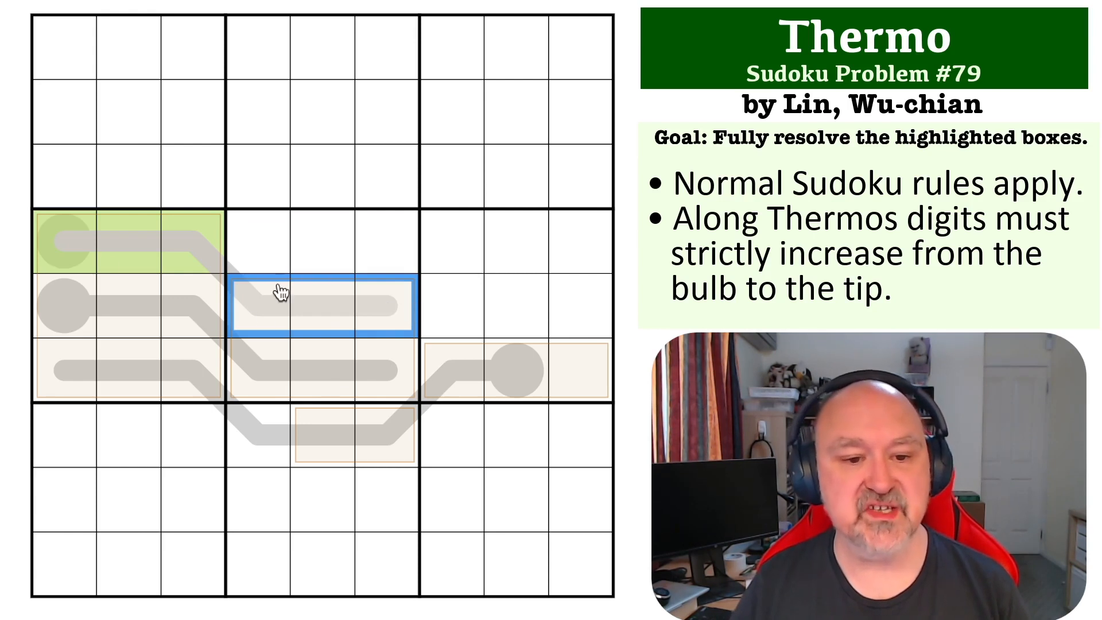
left_click(127, 241)
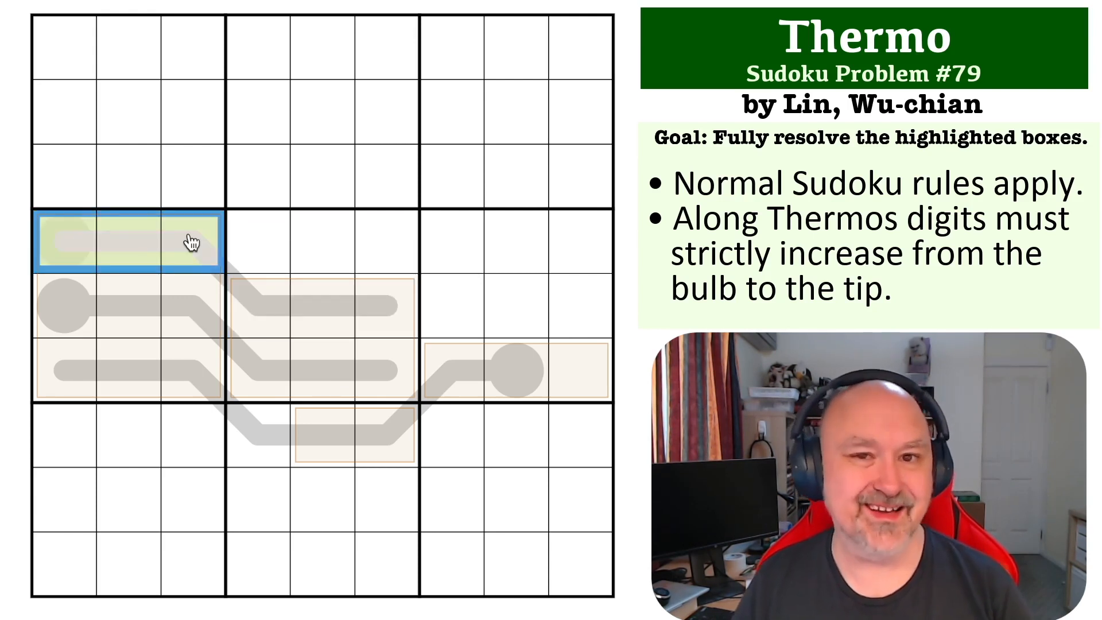
left_click(383, 238)
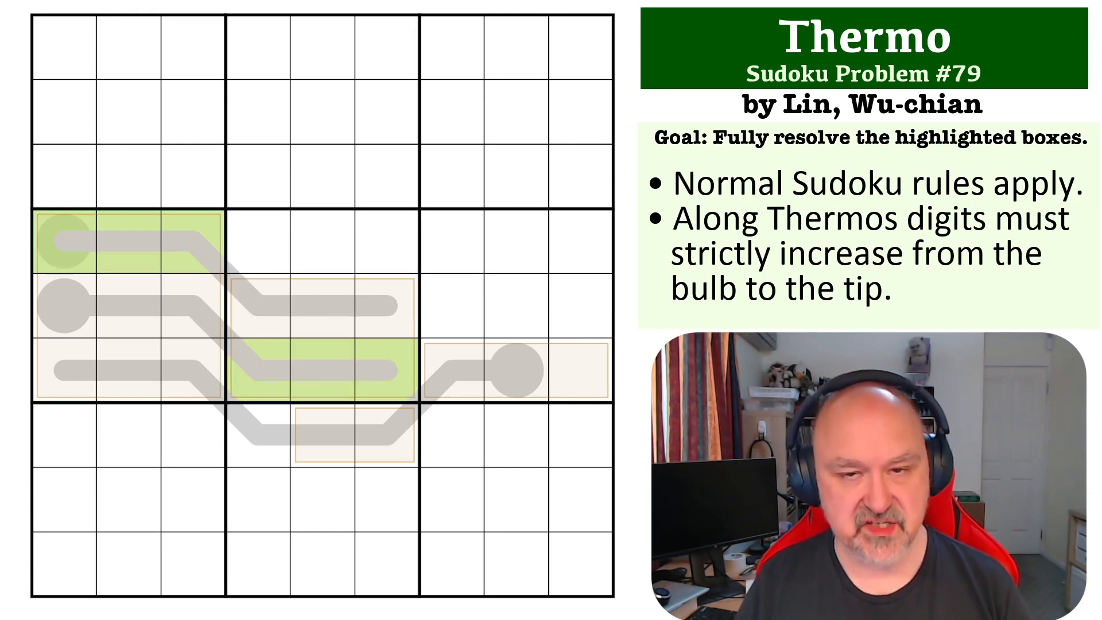
mouse_move(443, 350)
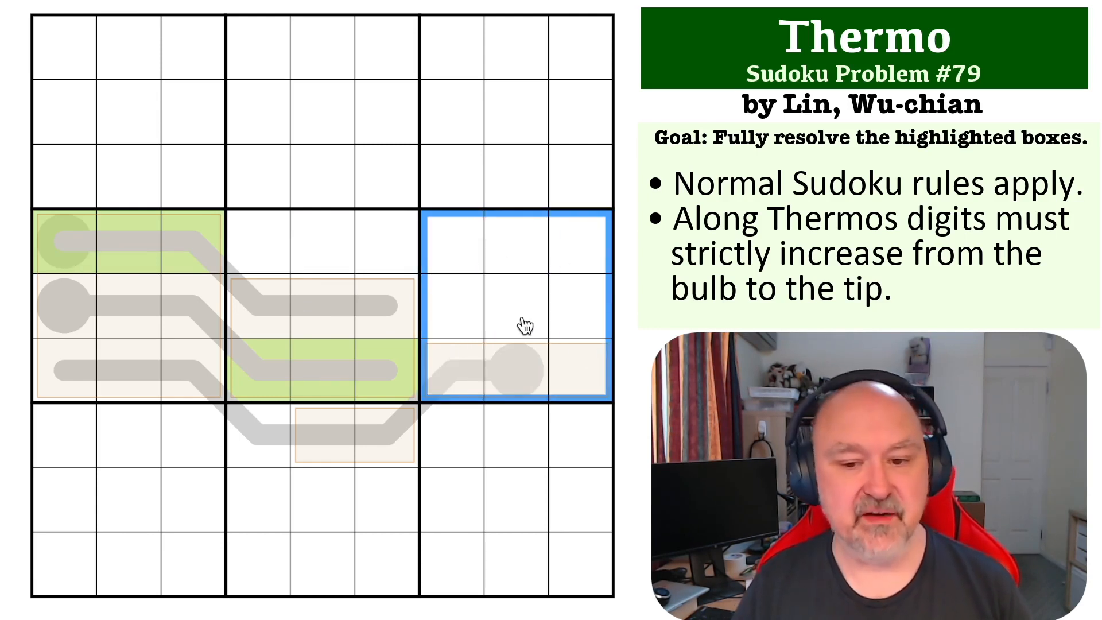
- Select box 5's bottom row for green, inspect rows 4 and 5, then clear the selection
left_click(176, 321)
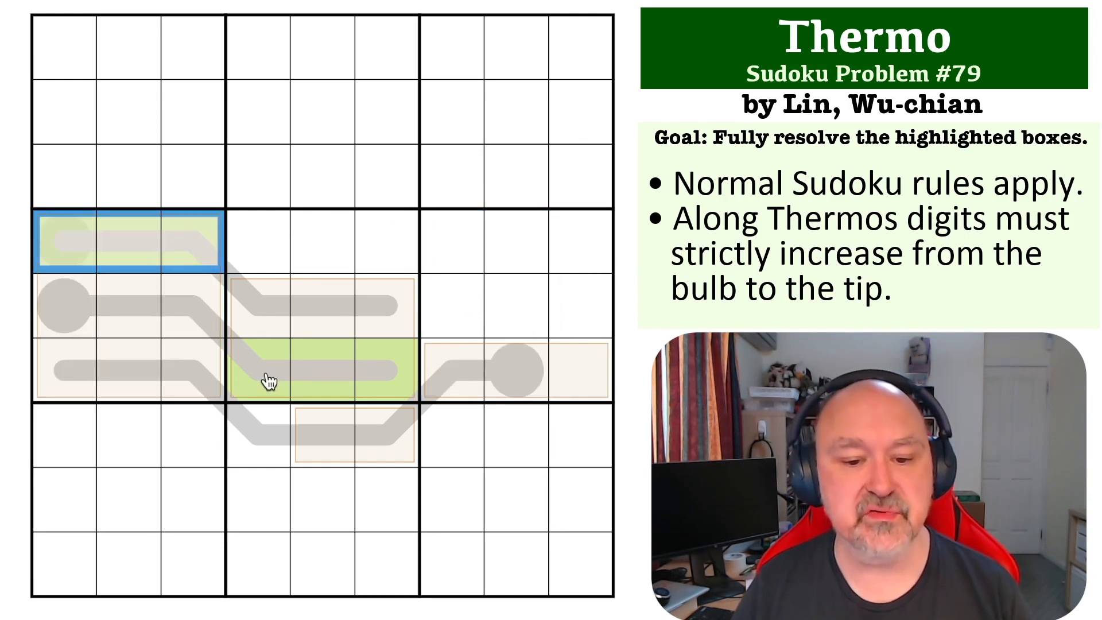
left_click(173, 305)
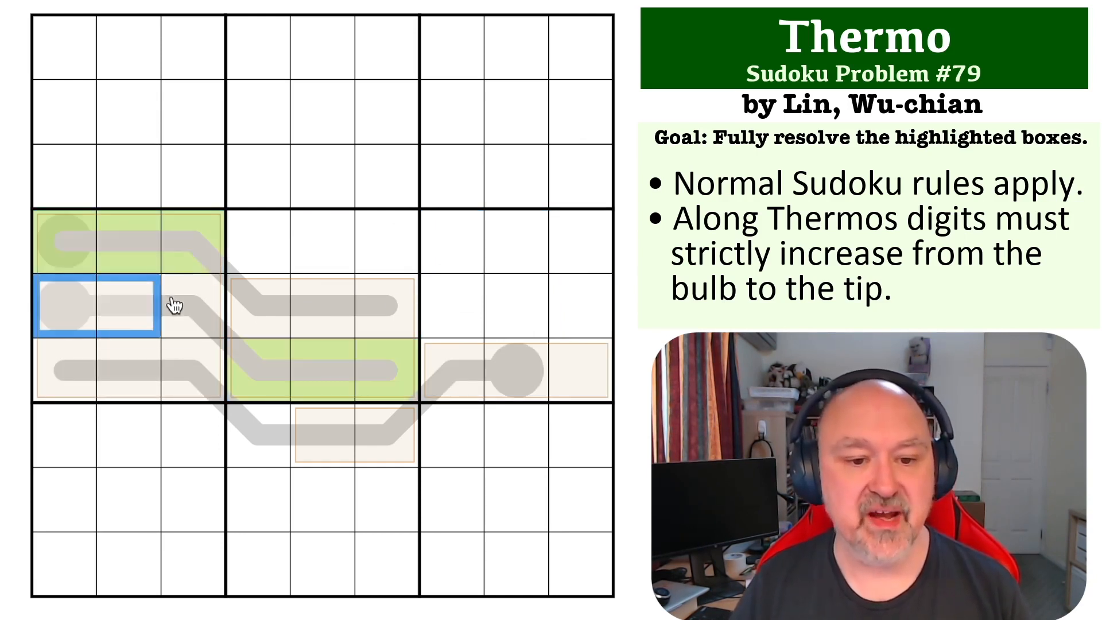
left_click(322, 241)
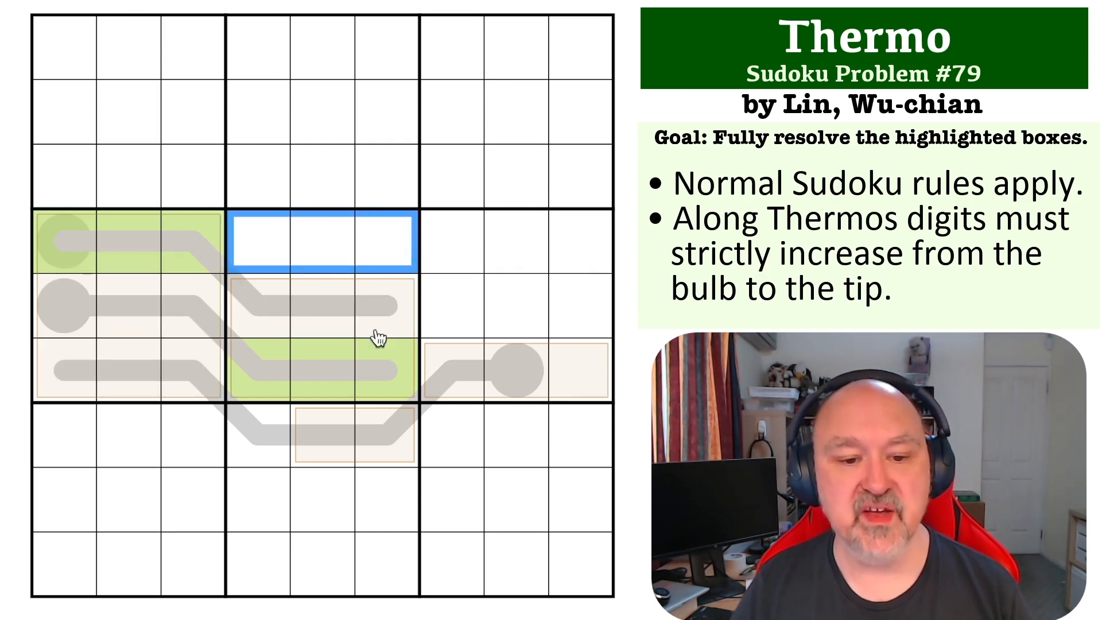
mouse_move(81, 254)
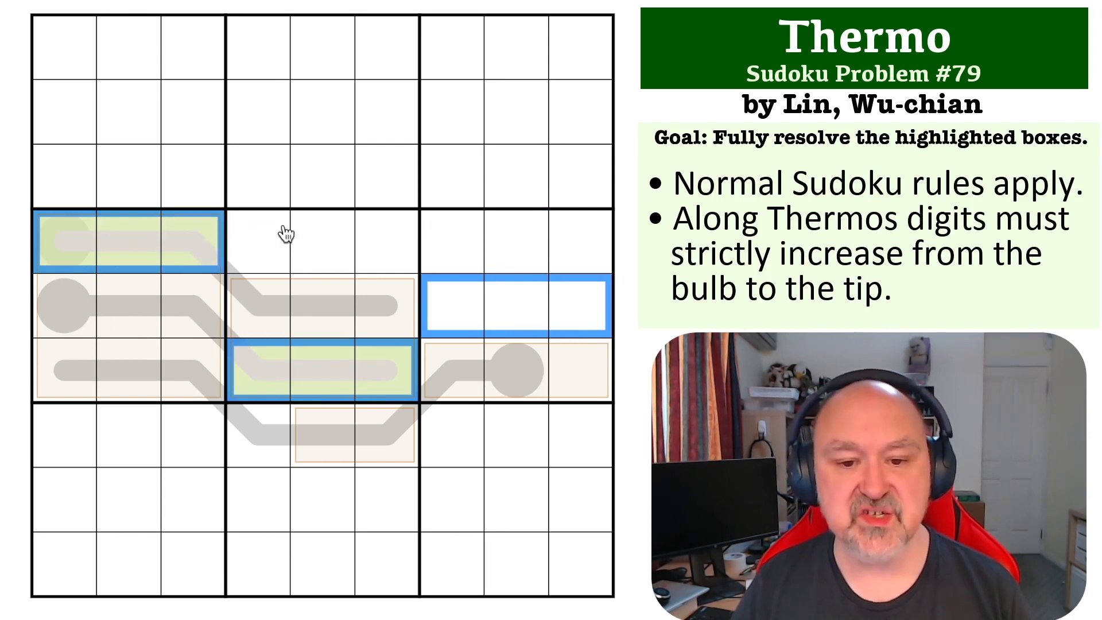
mouse_move(460, 383)
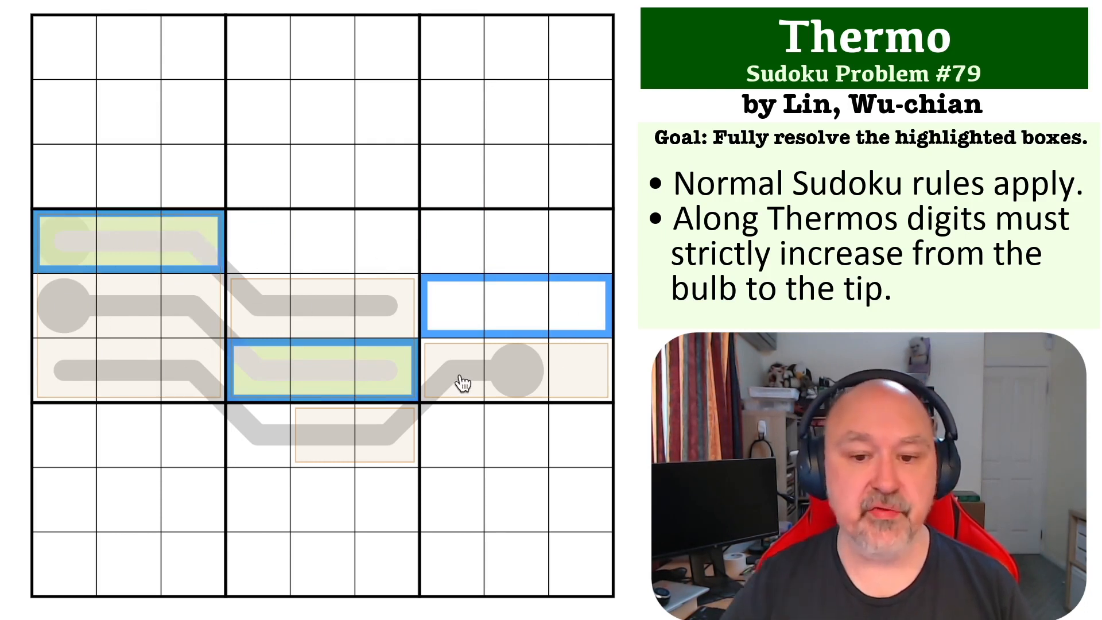
left_click(403, 367)
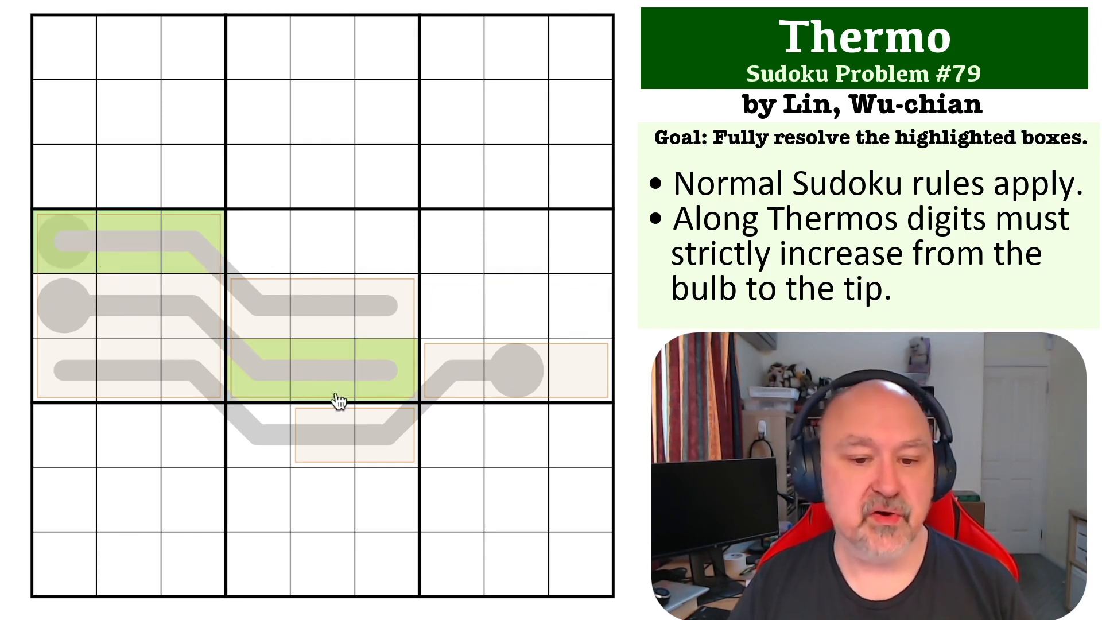
left_click(323, 370)
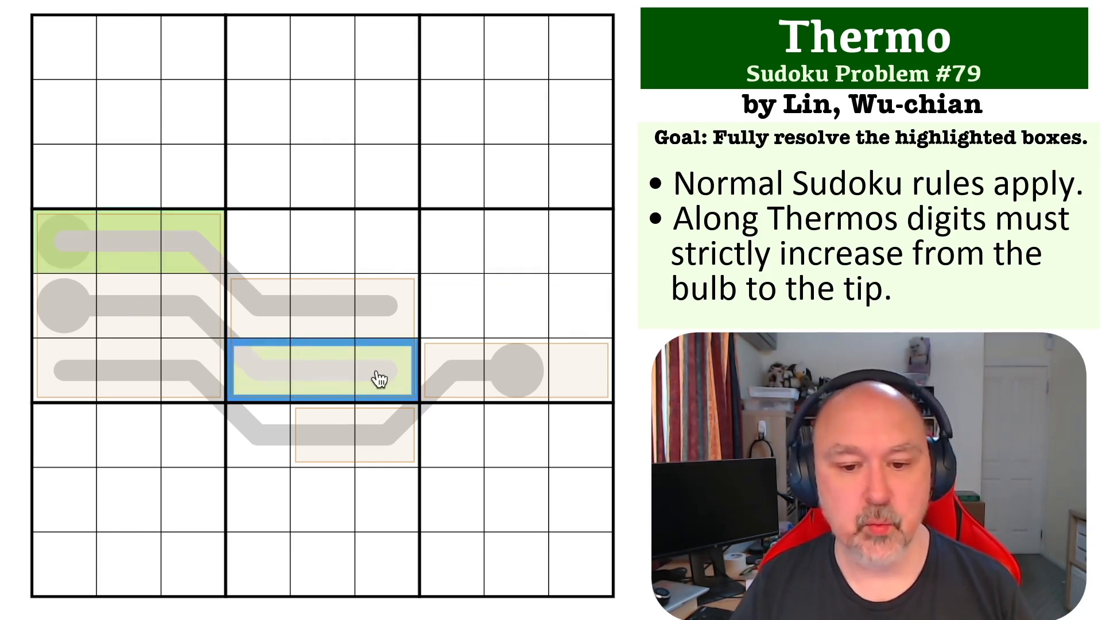
left_click(159, 242)
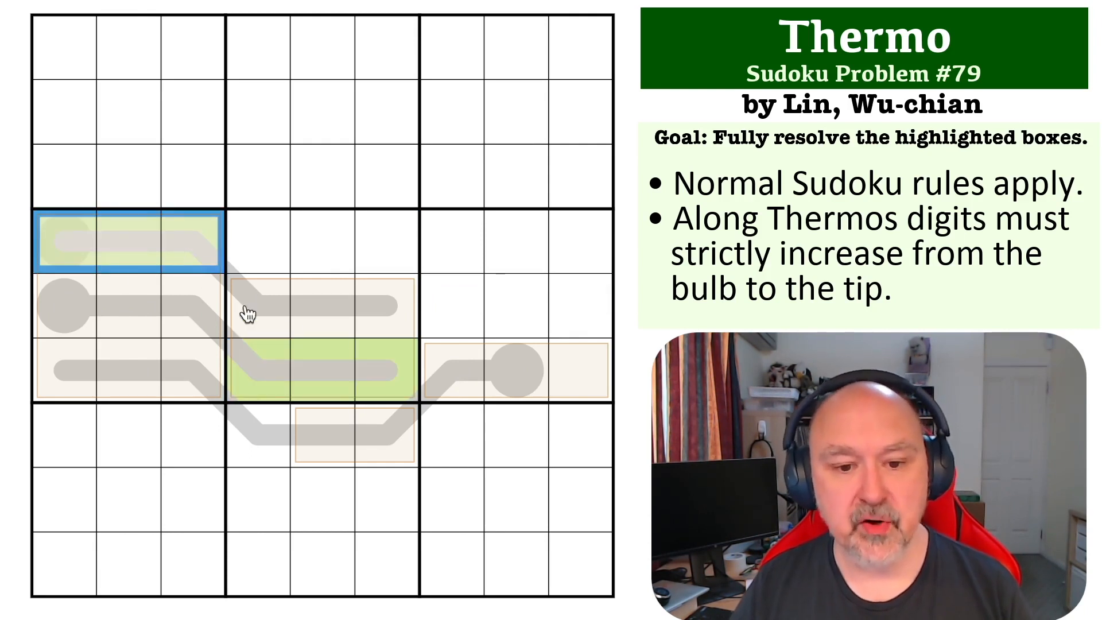
left_click(322, 306)
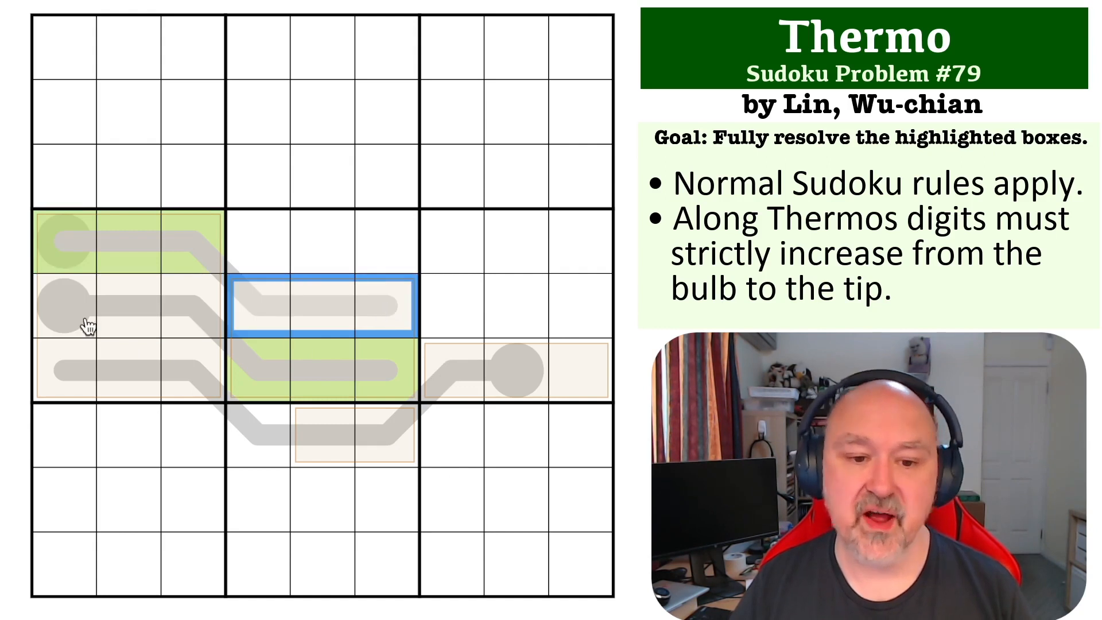
left_click(182, 241)
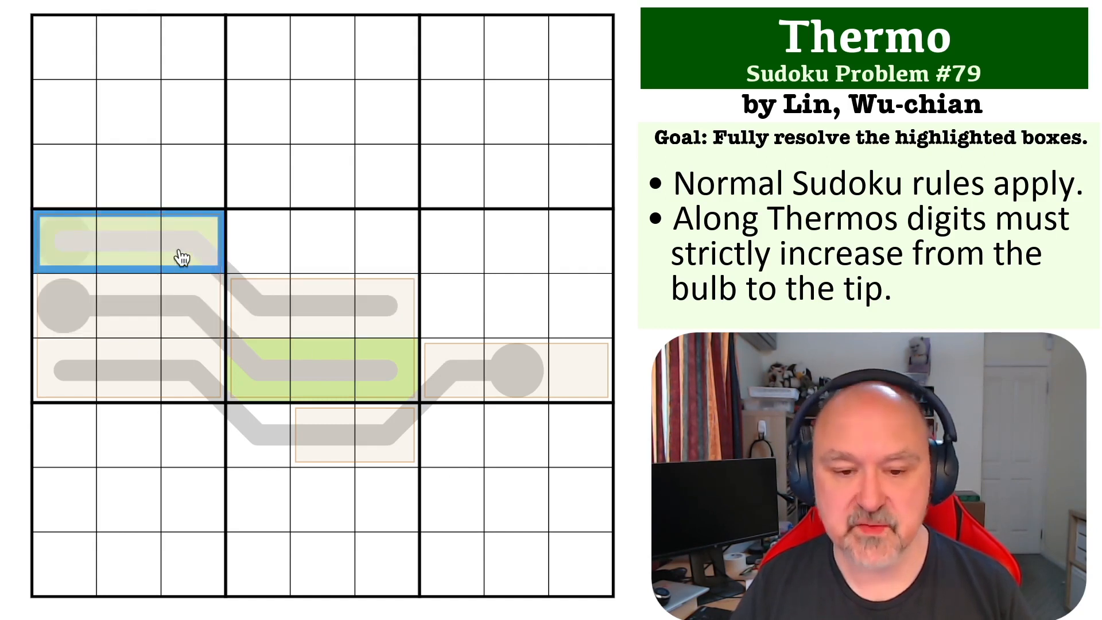
left_click(60, 241)
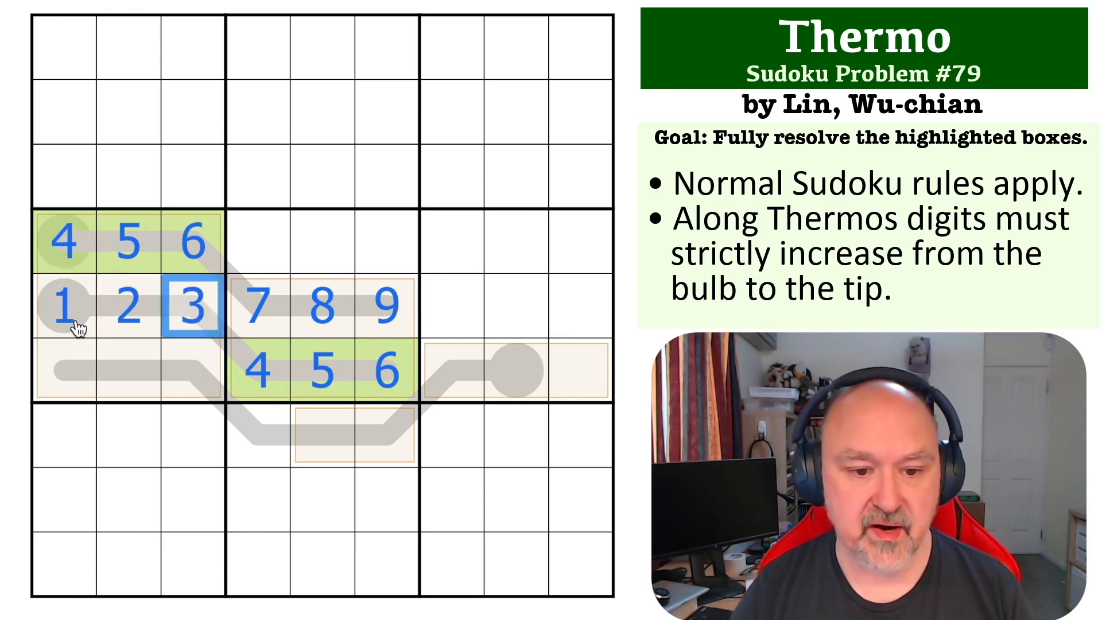
- Enter 9, 8, 7 in box 4's bottom row
left_click(172, 369)
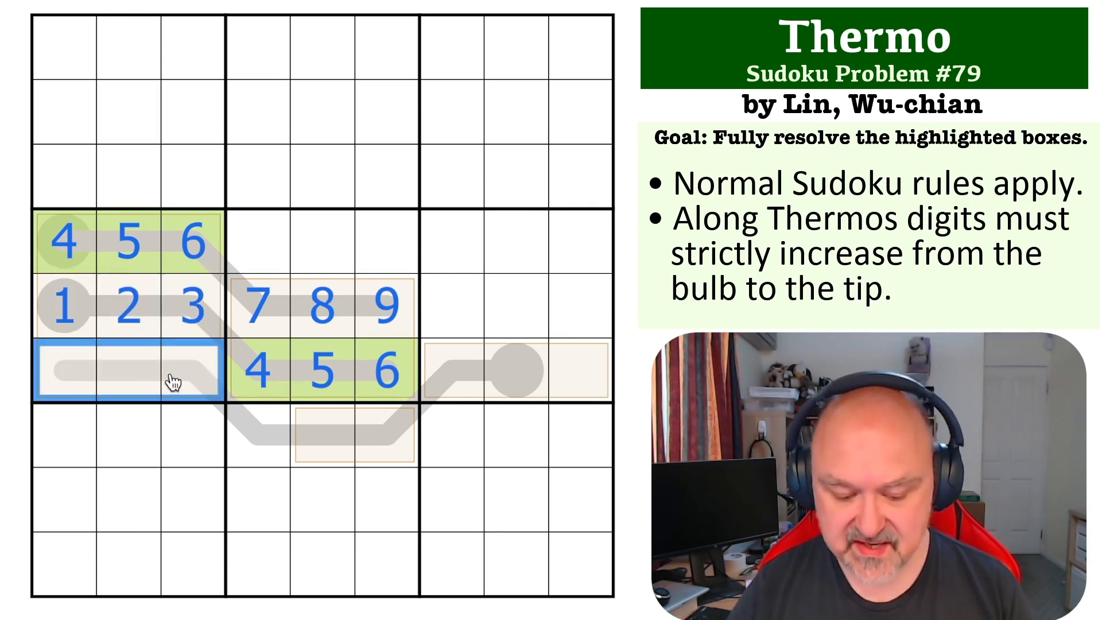
left_click(193, 370)
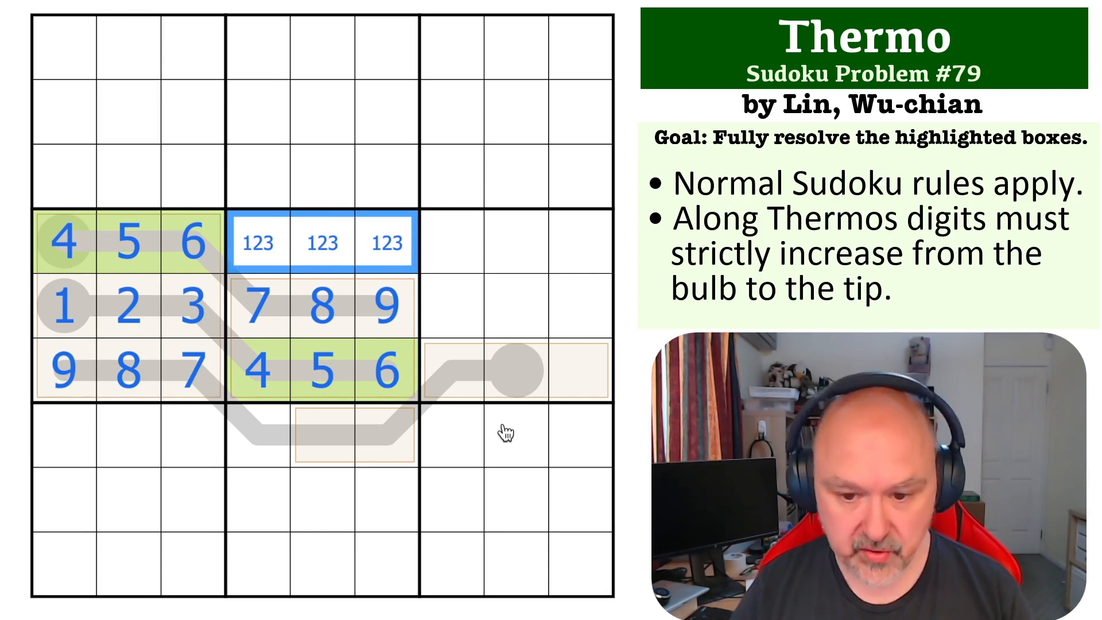
- Place 2, 1, 3 in box 6's bottom row and mark candidates 6, 4, 3 in row 7
left_click(581, 371)
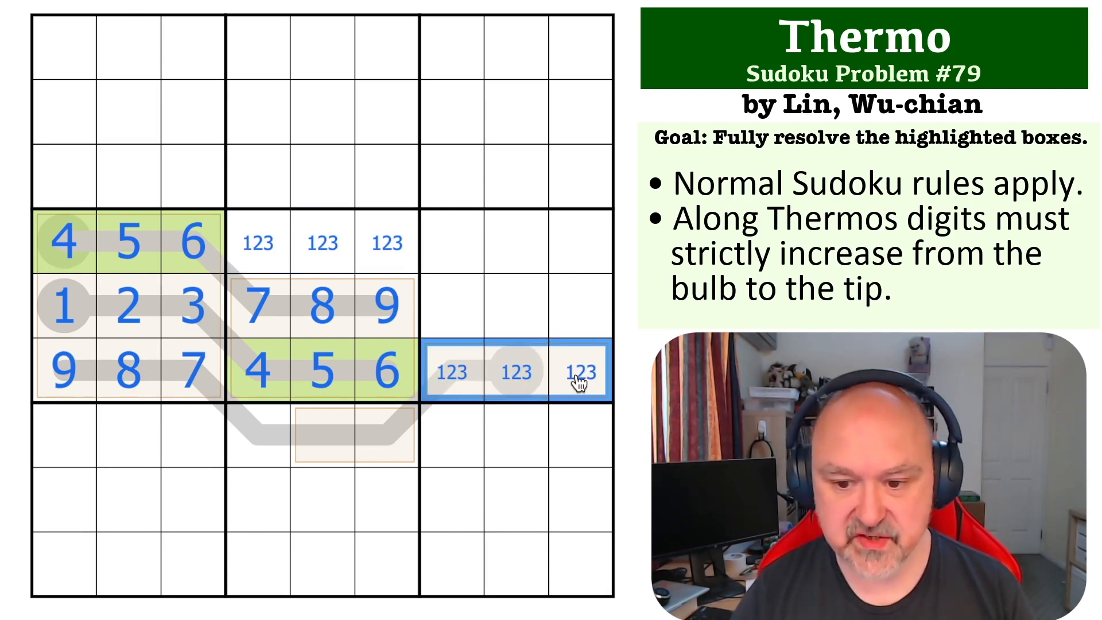
left_click(517, 371)
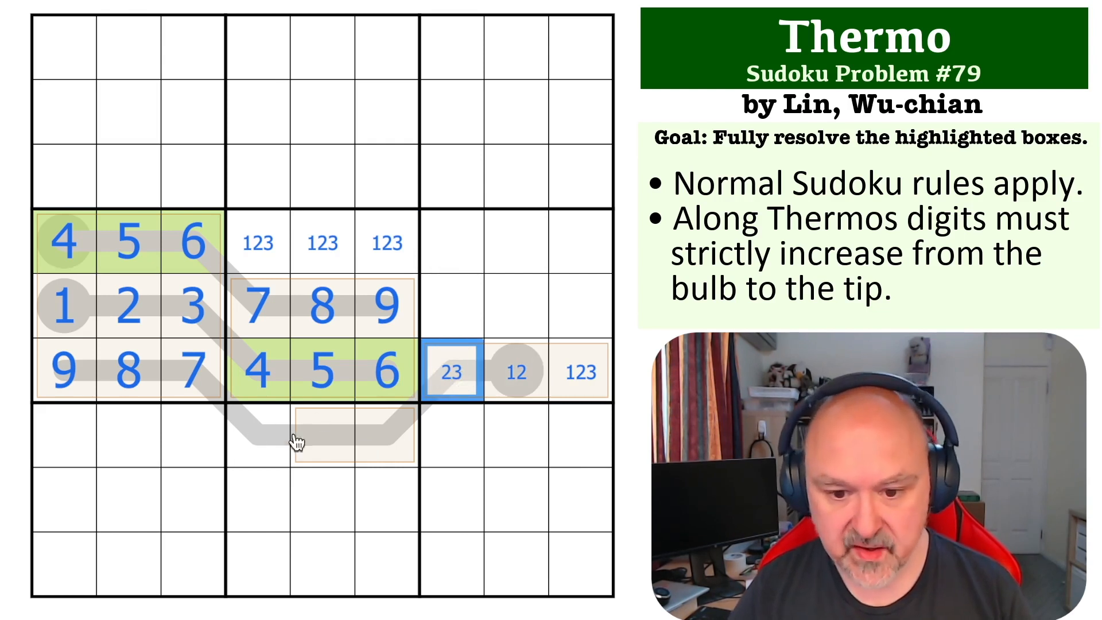
left_click(386, 435)
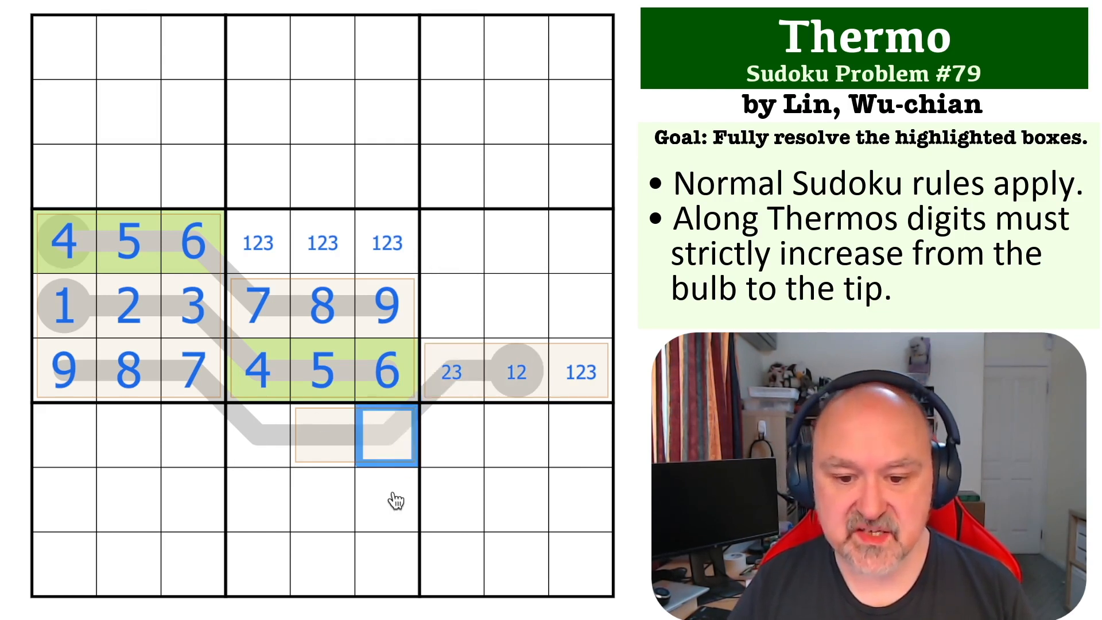
mouse_move(259, 447)
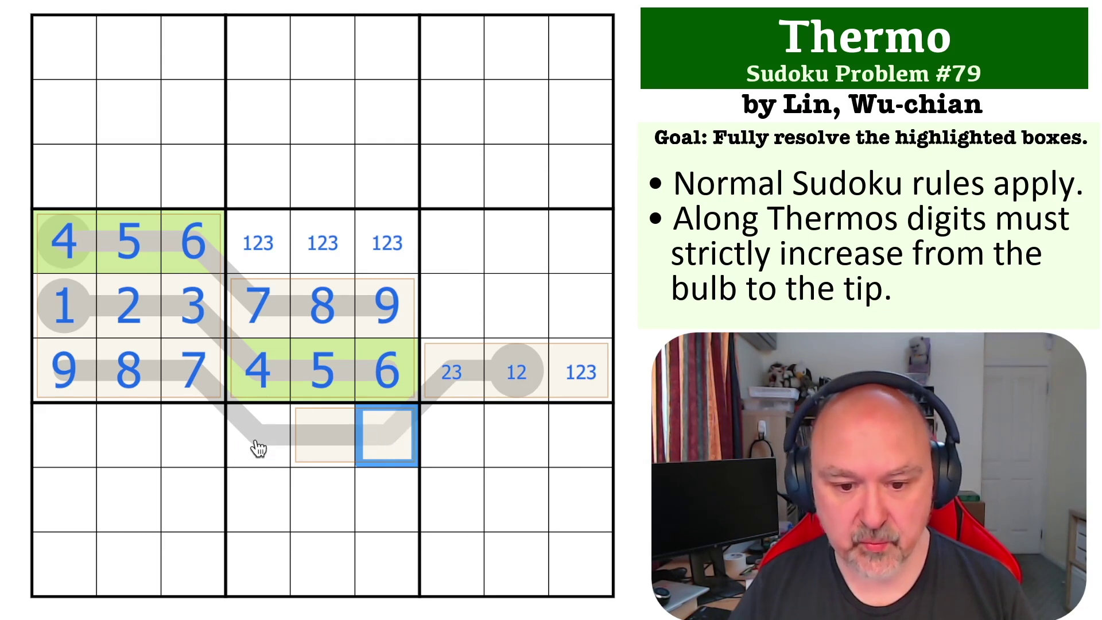
left_click(257, 434)
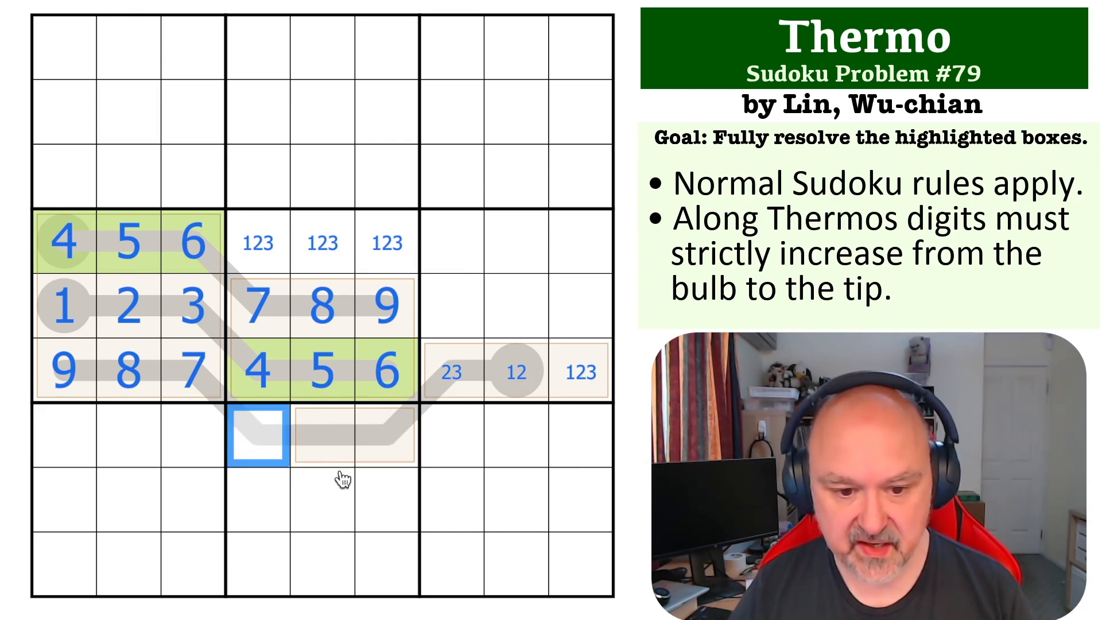
left_click(322, 435)
type("4")
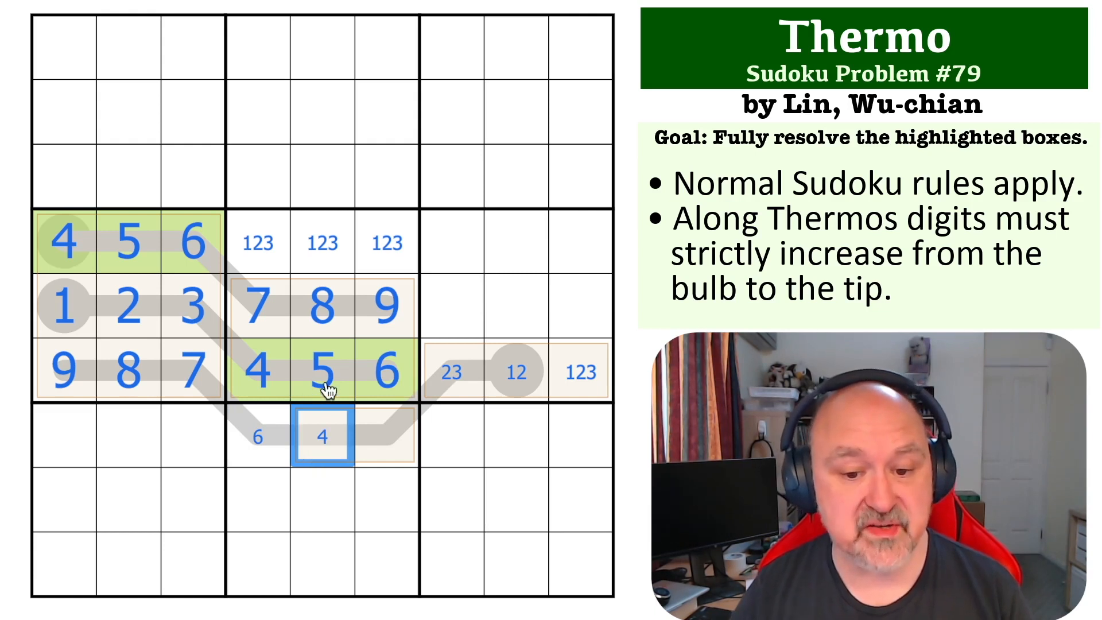
left_click(386, 434)
type("3")
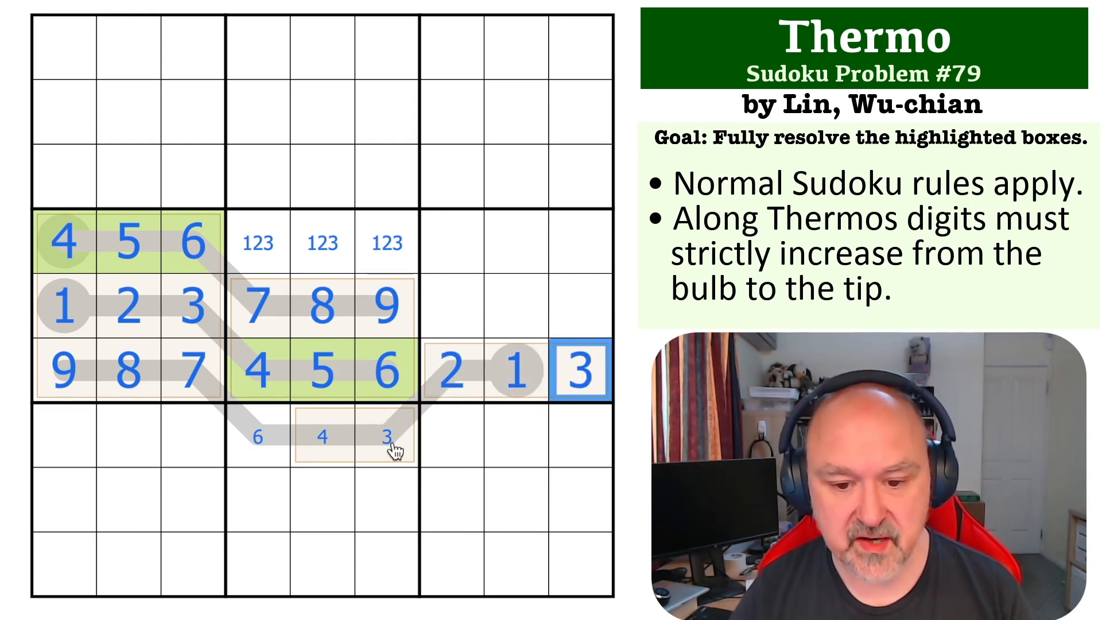
left_click(386, 435)
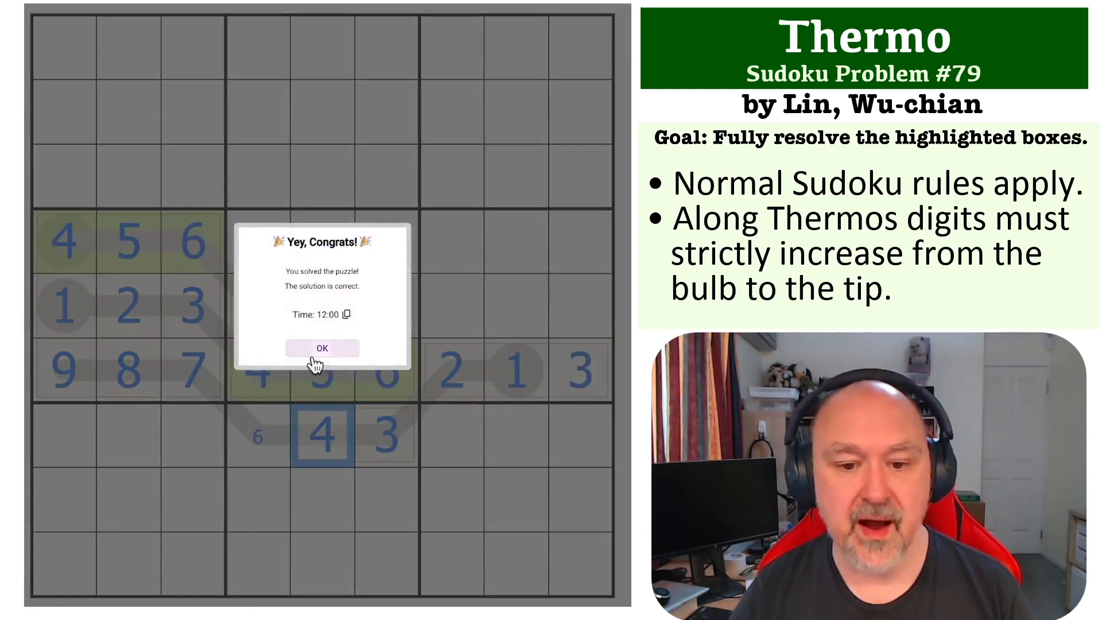
- Dismiss the solved-puzzle popup and add candidate 5 to r7c4
left_click(322, 348)
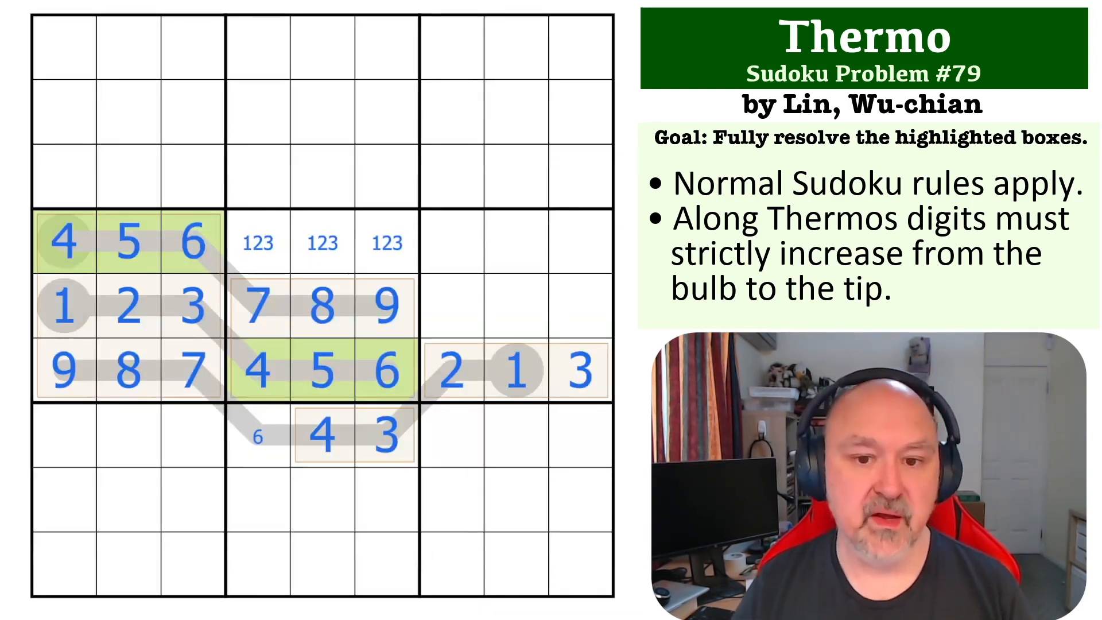
left_click(257, 434)
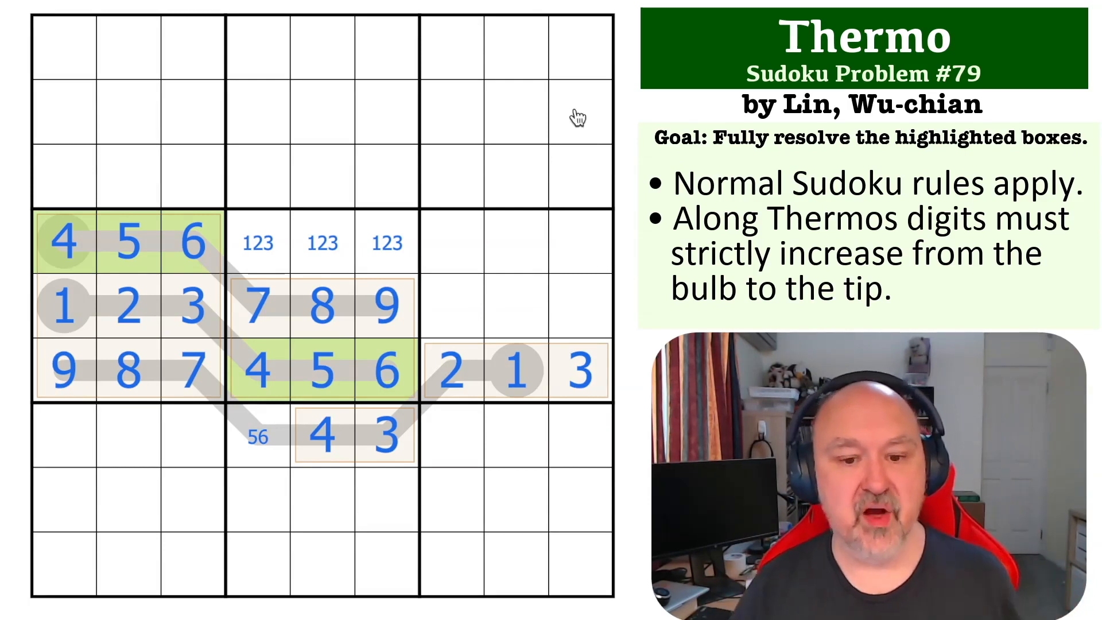
mouse_move(161, 274)
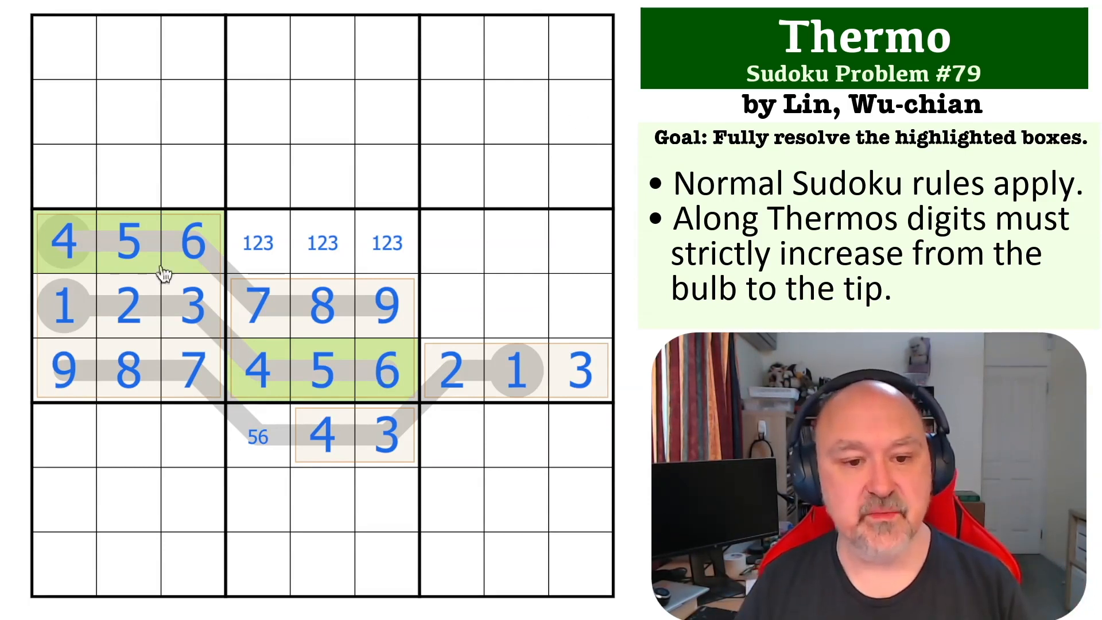
mouse_move(378, 383)
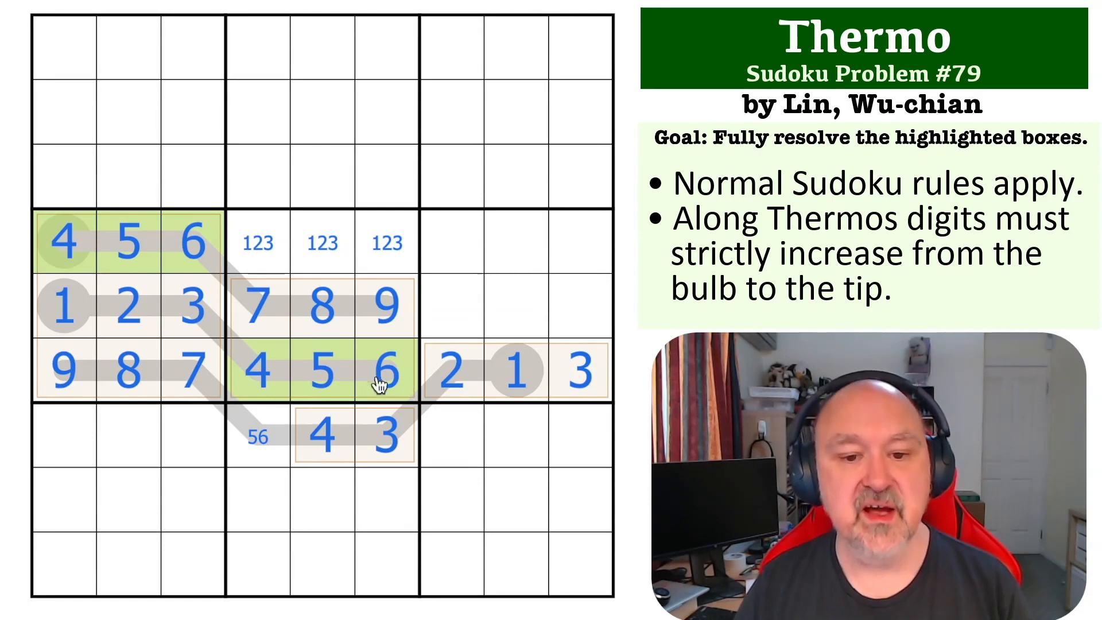
mouse_move(391, 551)
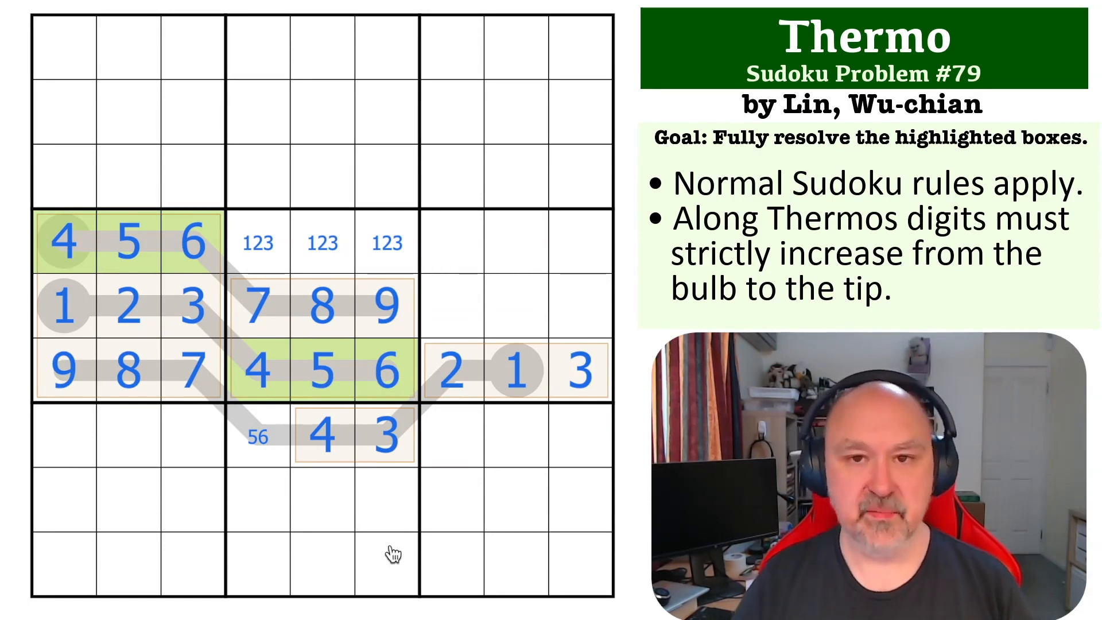